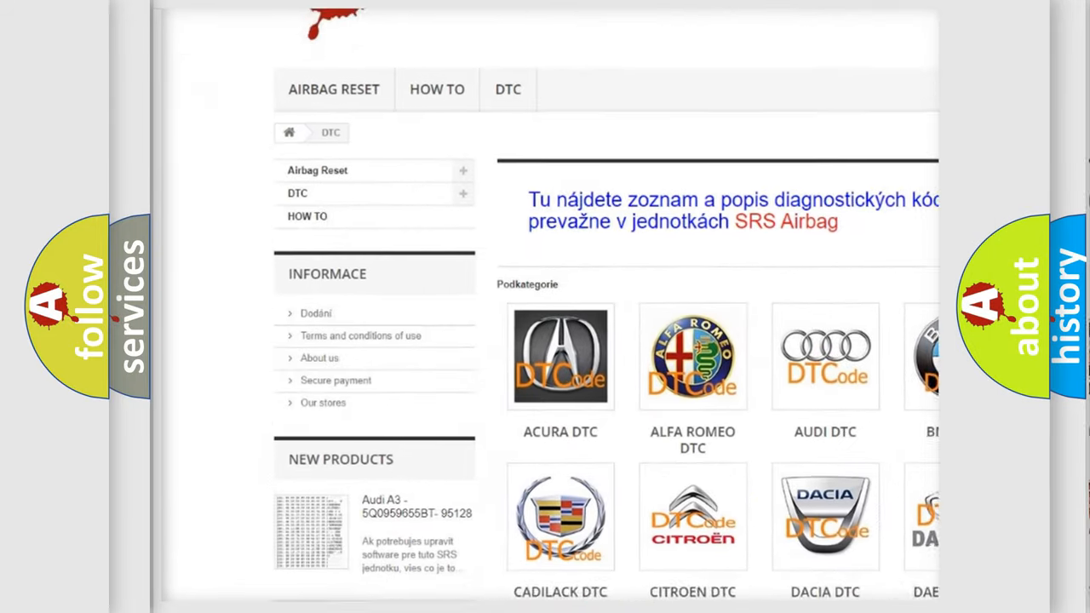
scroll(down, 3)
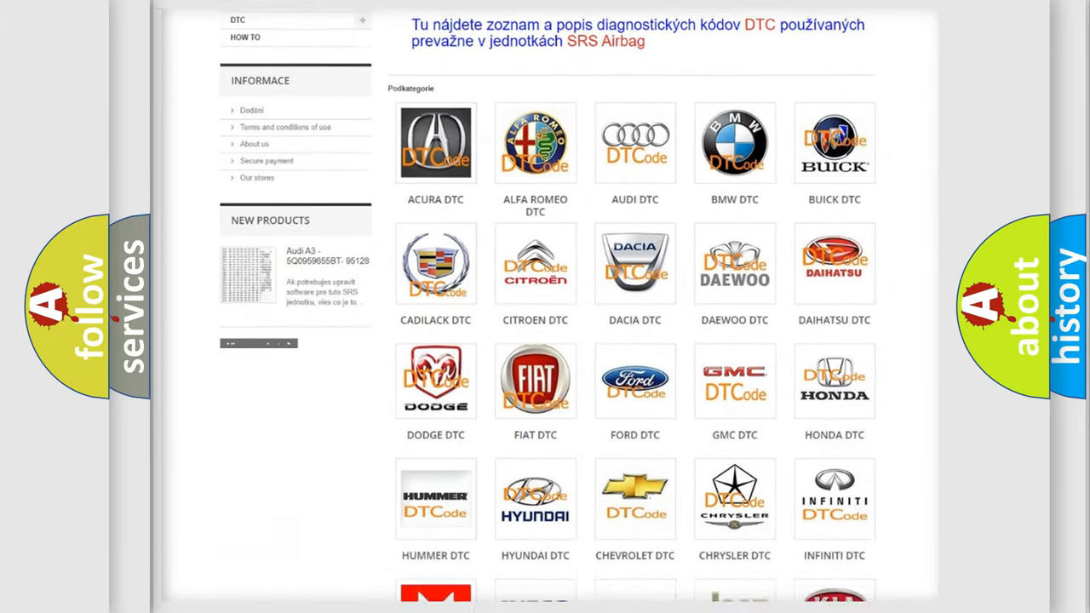
scroll(down, 3)
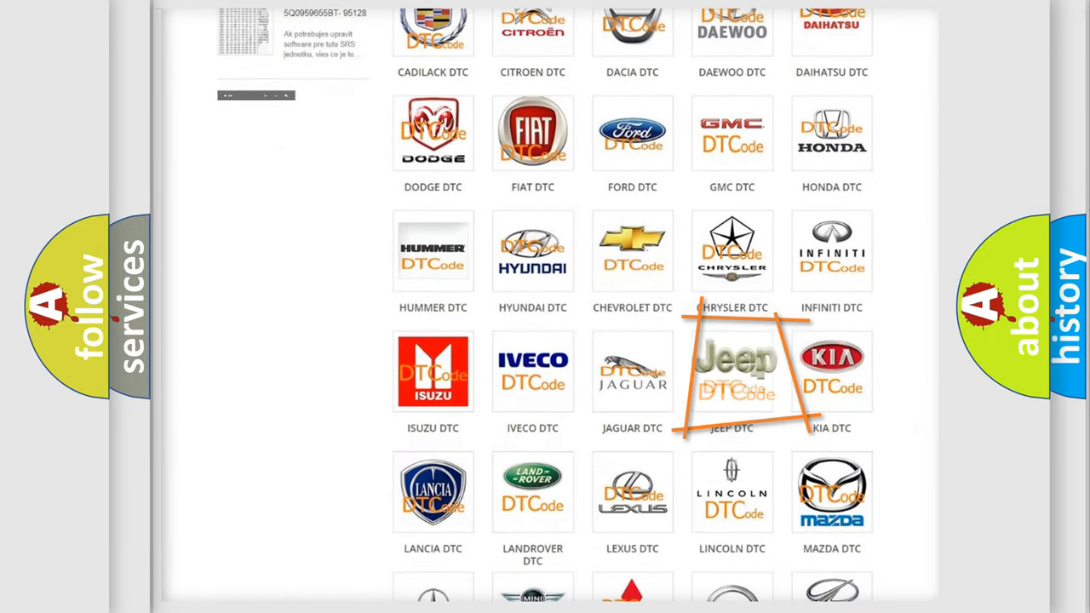